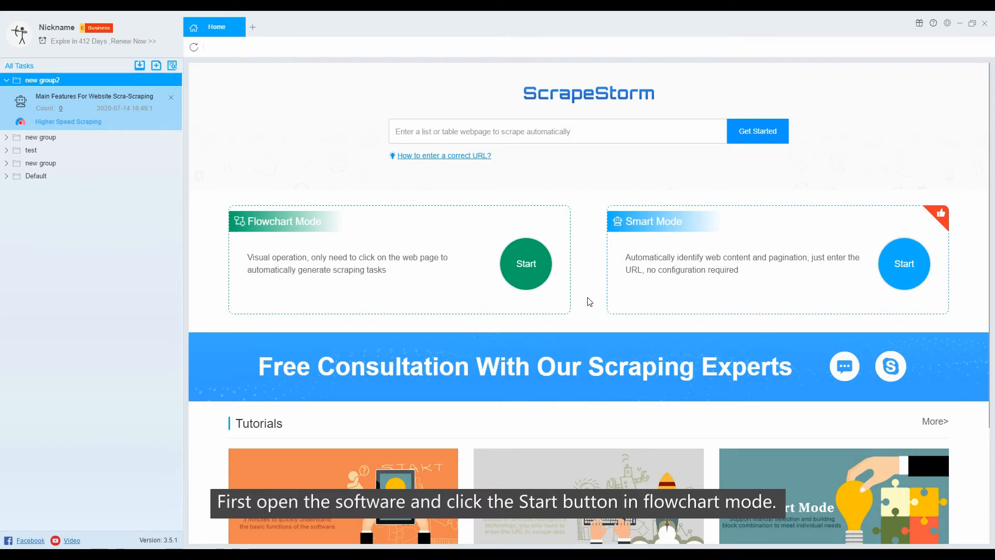
{"action": "mouse_move", "coordinate": [528, 275]}
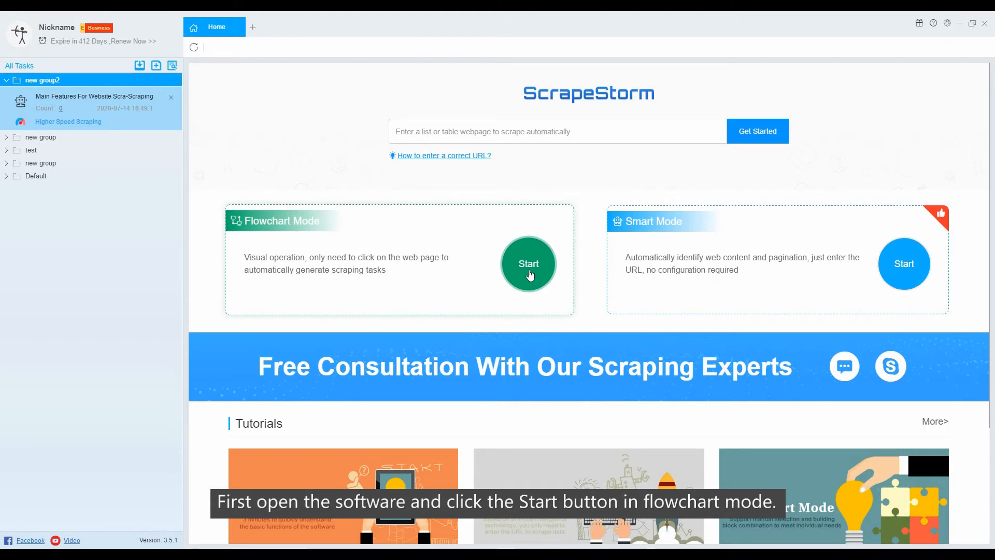
Step: Start a flowchart mode task and review its naming options, keeping Use Page Title
{"action": "left_click", "coordinate": [529, 263]}
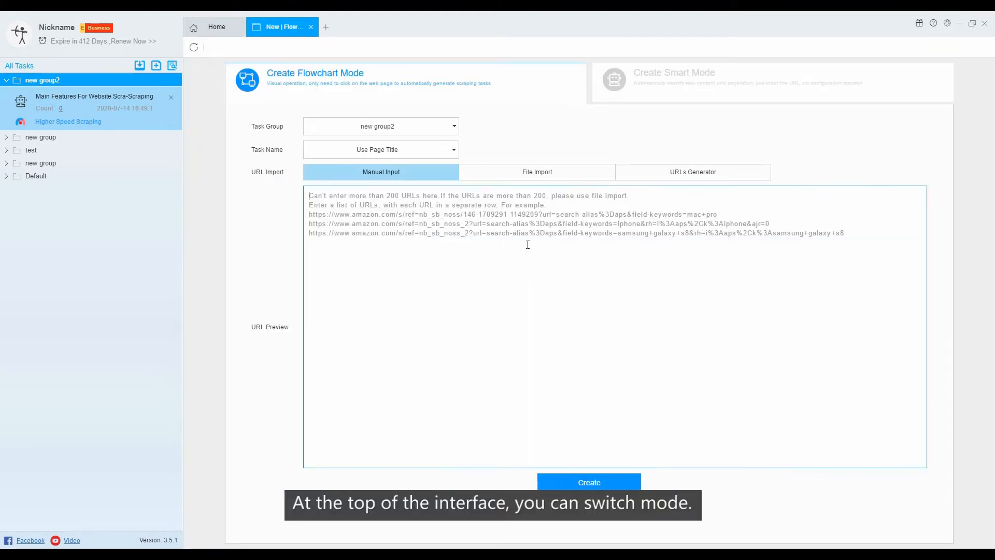
{"action": "left_click", "coordinate": [673, 81]}
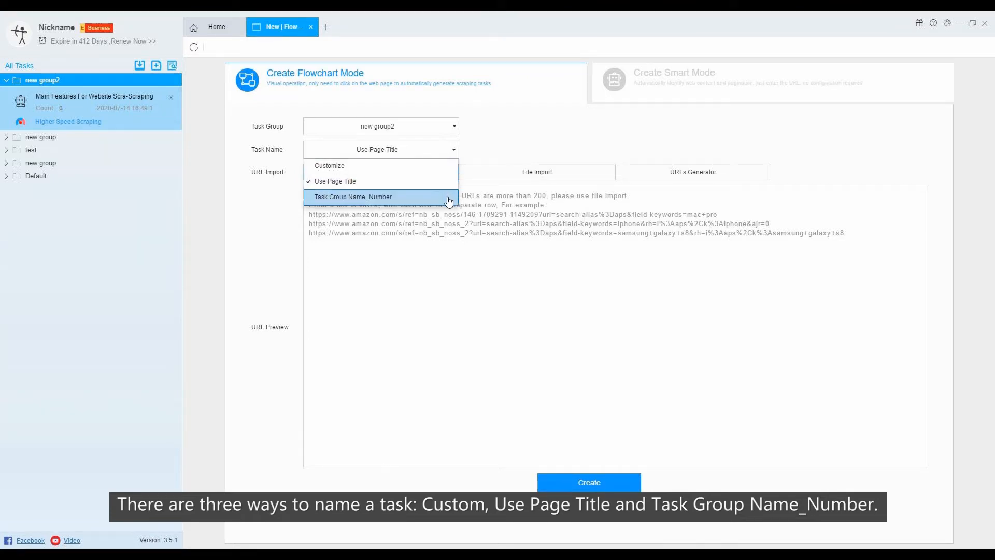
{"action": "mouse_move", "coordinate": [376, 181]}
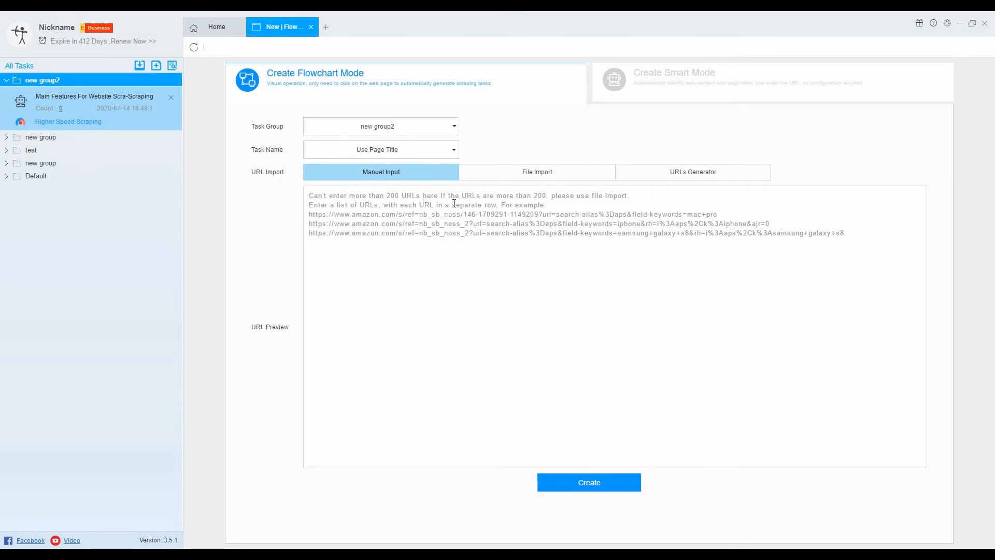
Step: Switch URL input to File Import and browse for a file, cancelling without choosing one
{"action": "left_click", "coordinate": [537, 172]}
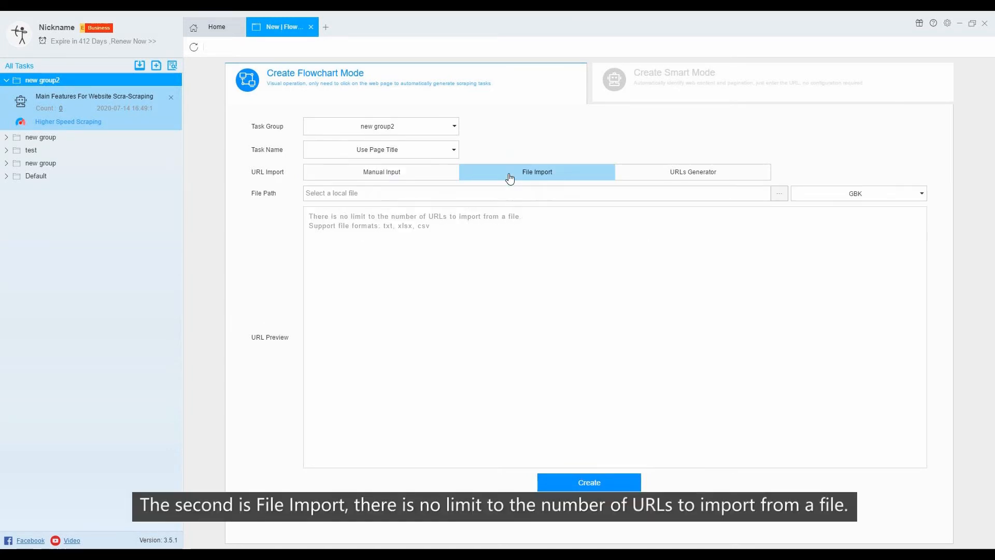
{"action": "mouse_move", "coordinate": [483, 230]}
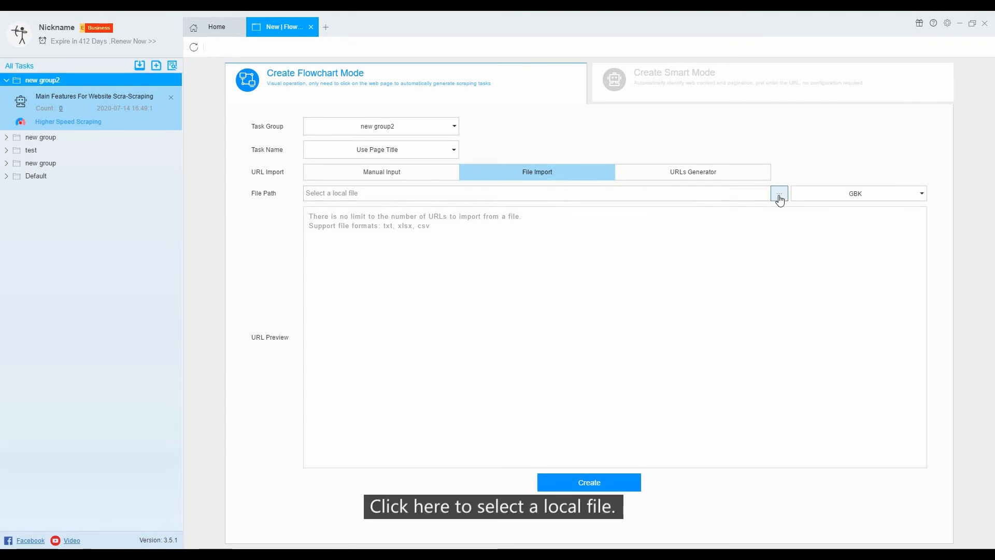
{"action": "left_click", "coordinate": [779, 193]}
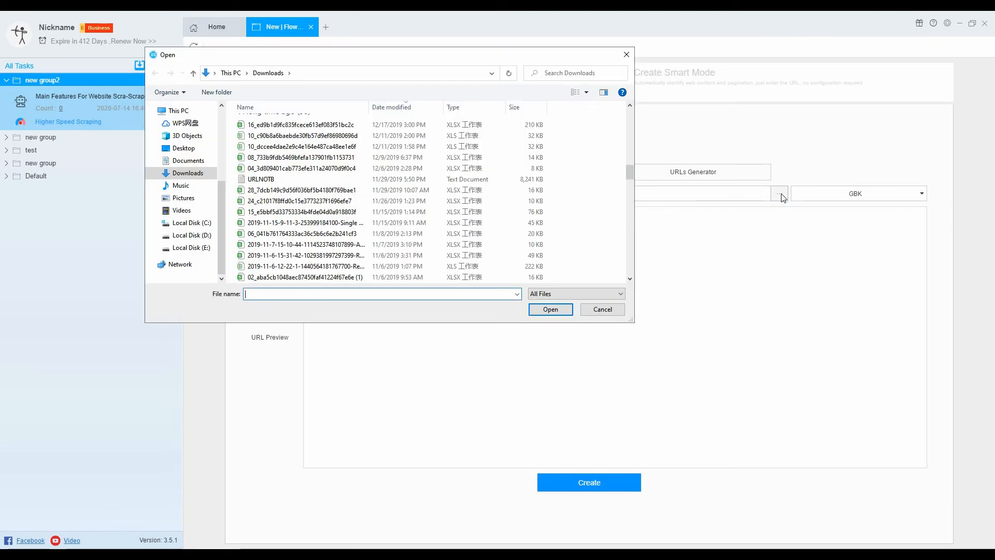
{"action": "mouse_move", "coordinate": [590, 156]}
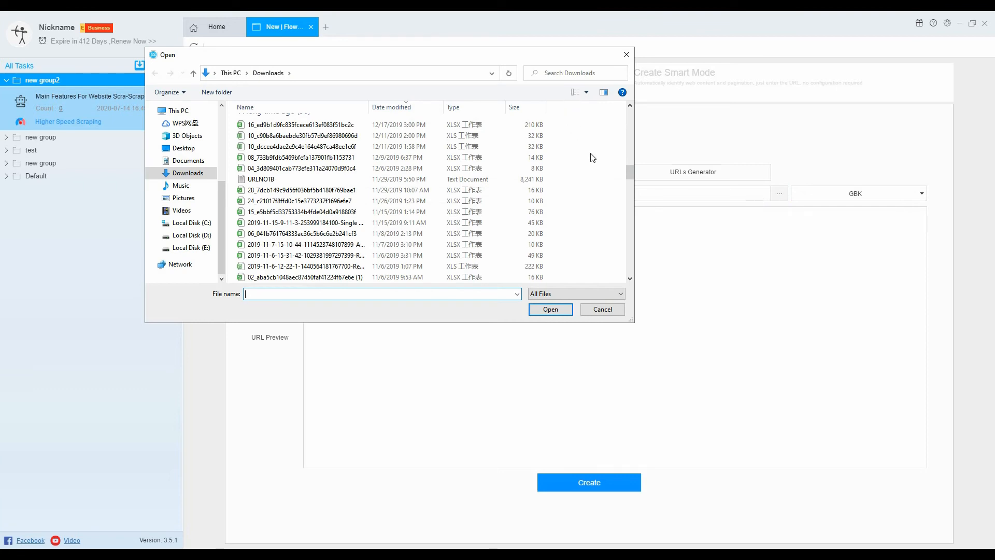
{"action": "left_click", "coordinate": [601, 309]}
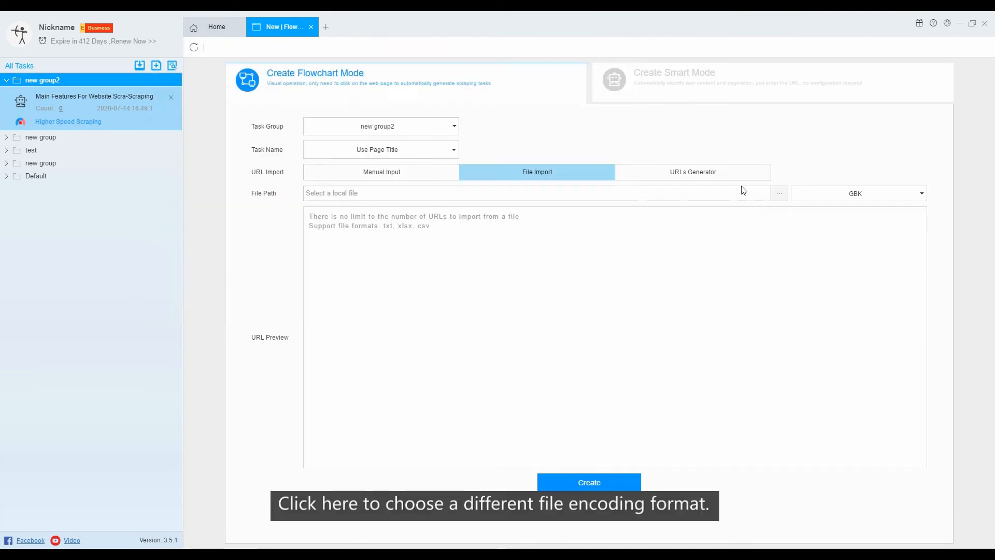
{"action": "mouse_move", "coordinate": [895, 200]}
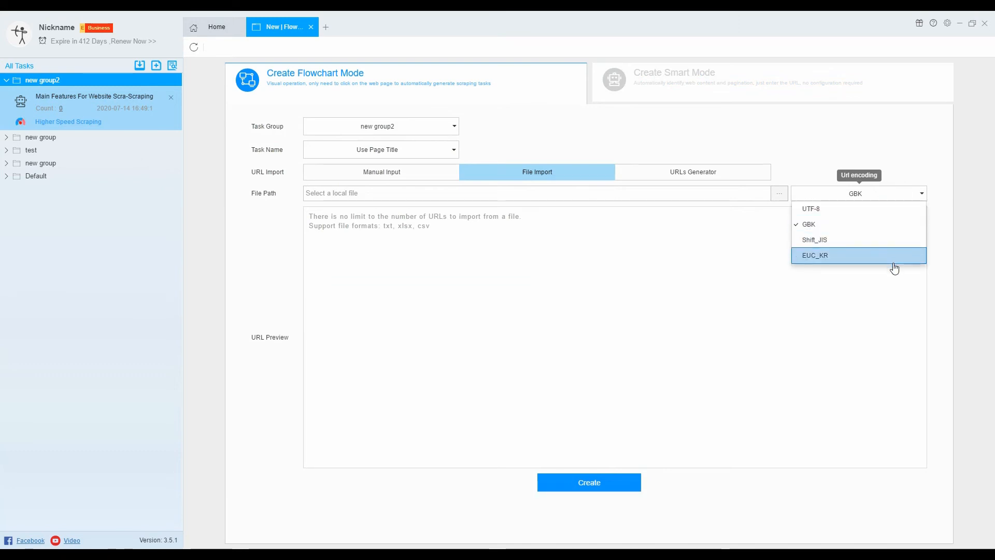
{"action": "left_click", "coordinate": [914, 218]}
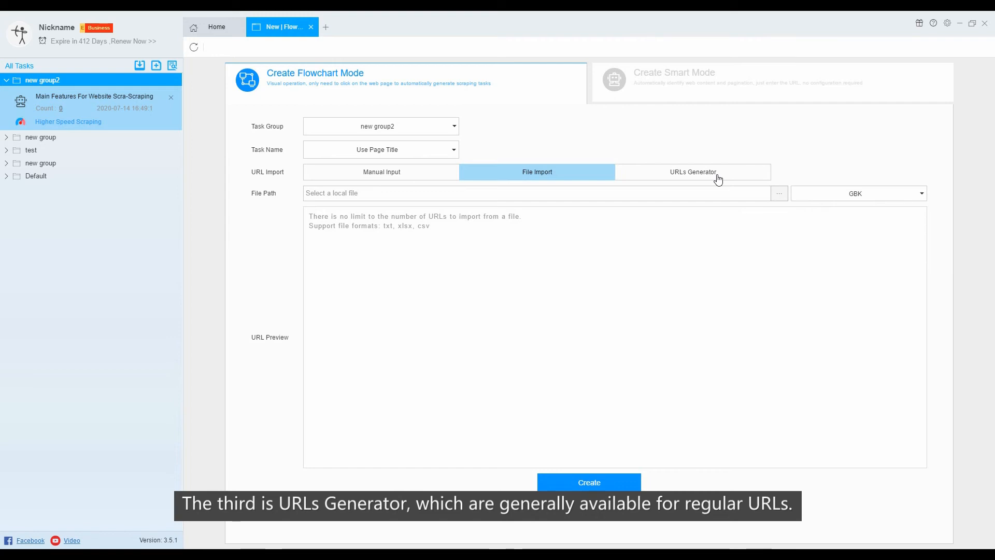
{"action": "left_click", "coordinate": [693, 172]}
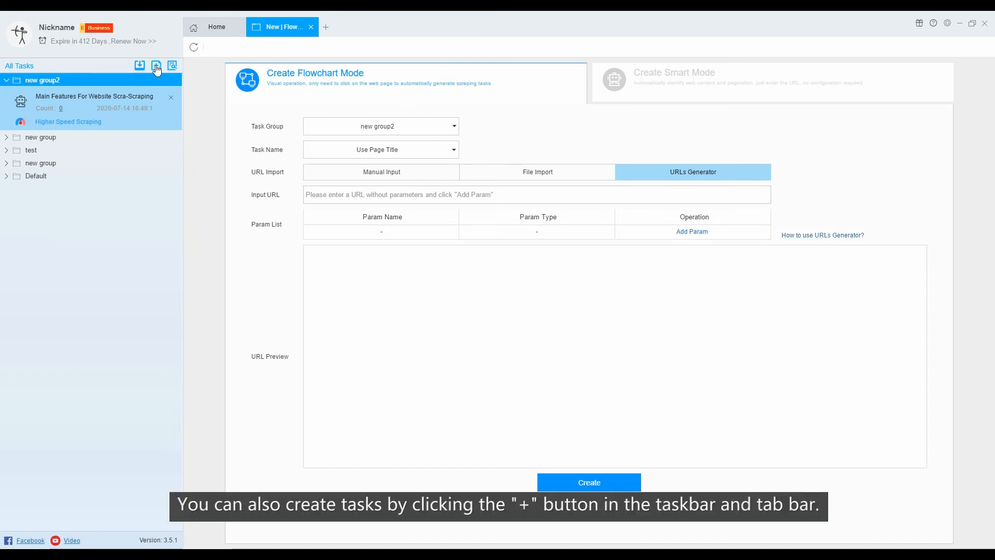
Step: Add another new task tab and switch it from Smart Mode to Flowchart Mode
{"action": "left_click", "coordinate": [156, 66]}
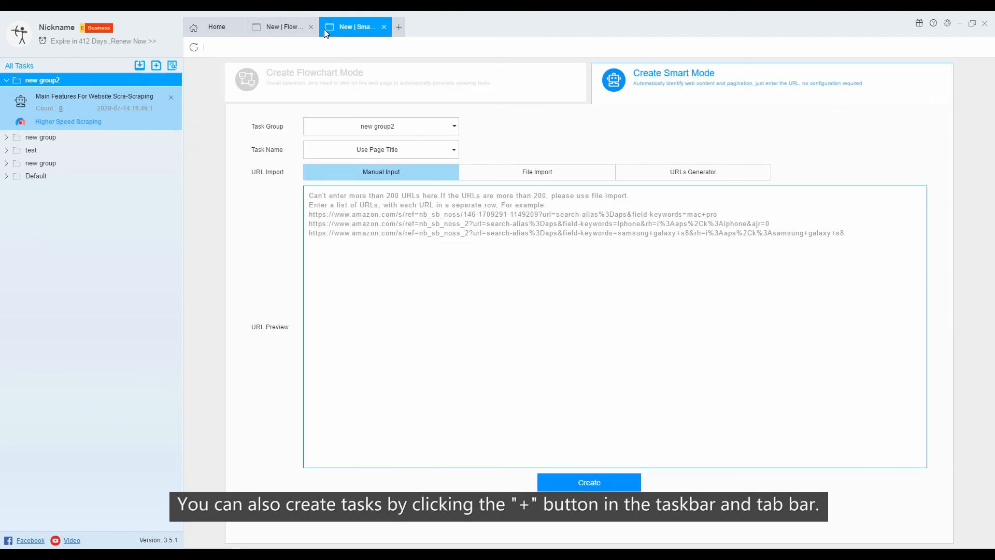
{"action": "left_click", "coordinate": [315, 76]}
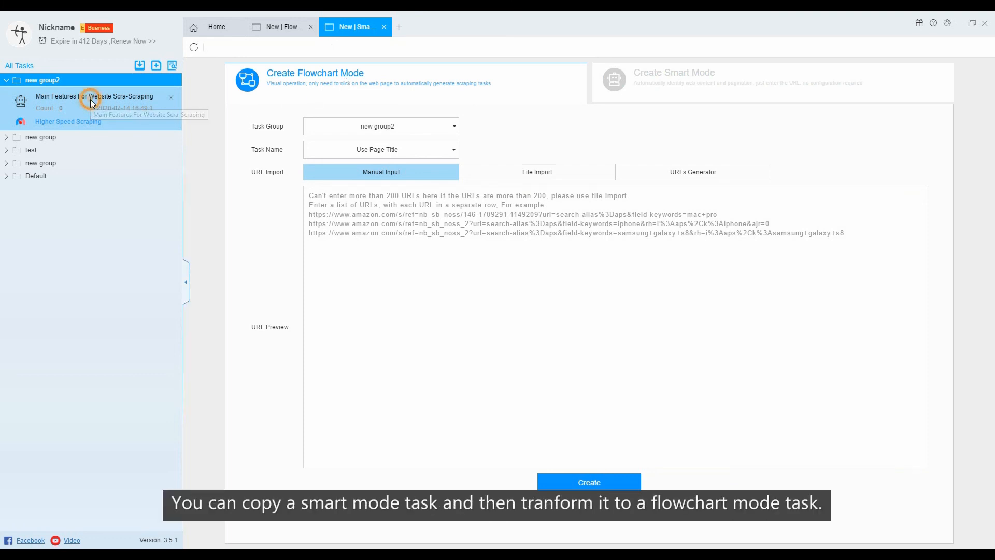
Step: Copy the existing scraping task as '-counterpart' with Transform to Flowchart Mode ticked
{"action": "right_click", "coordinate": [94, 96]}
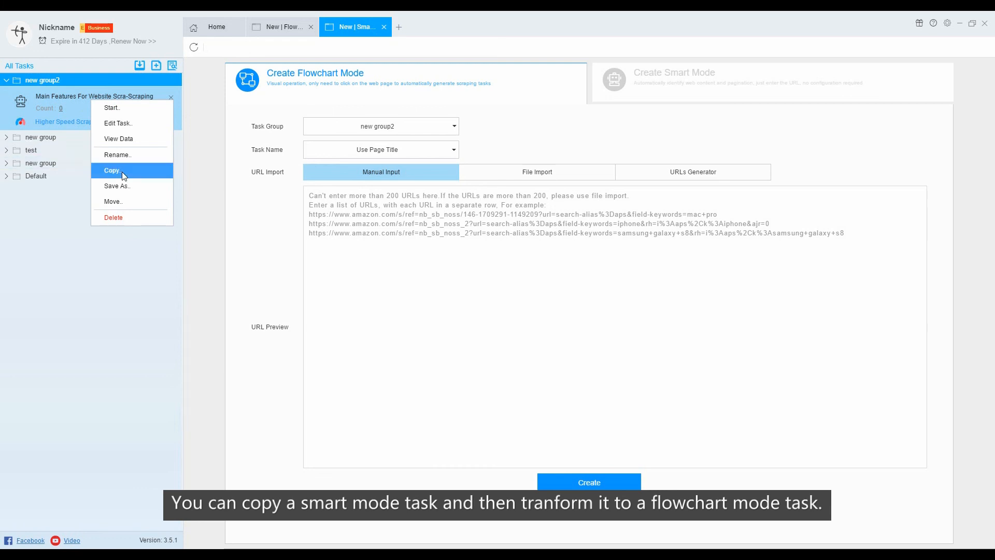
{"action": "left_click", "coordinate": [112, 170]}
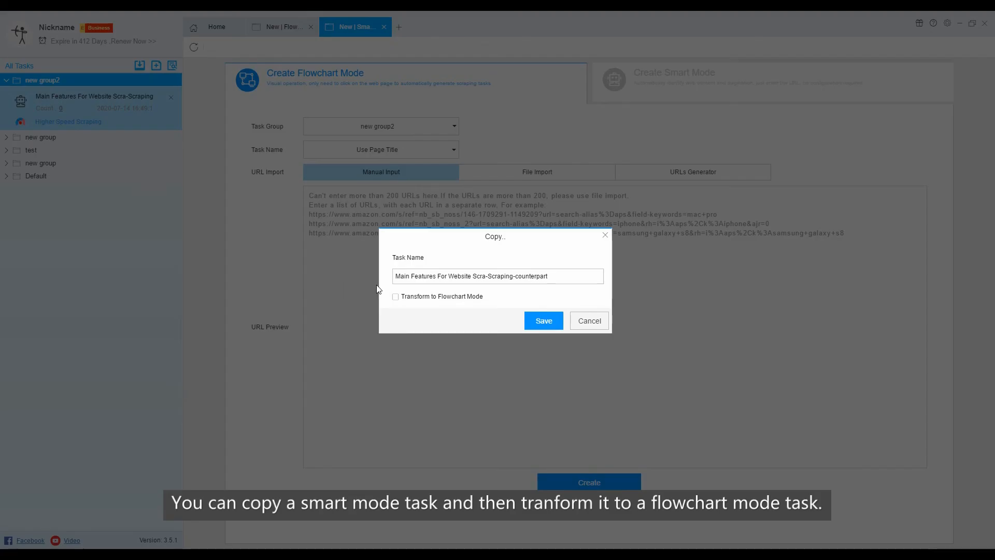
{"action": "left_click", "coordinate": [395, 296]}
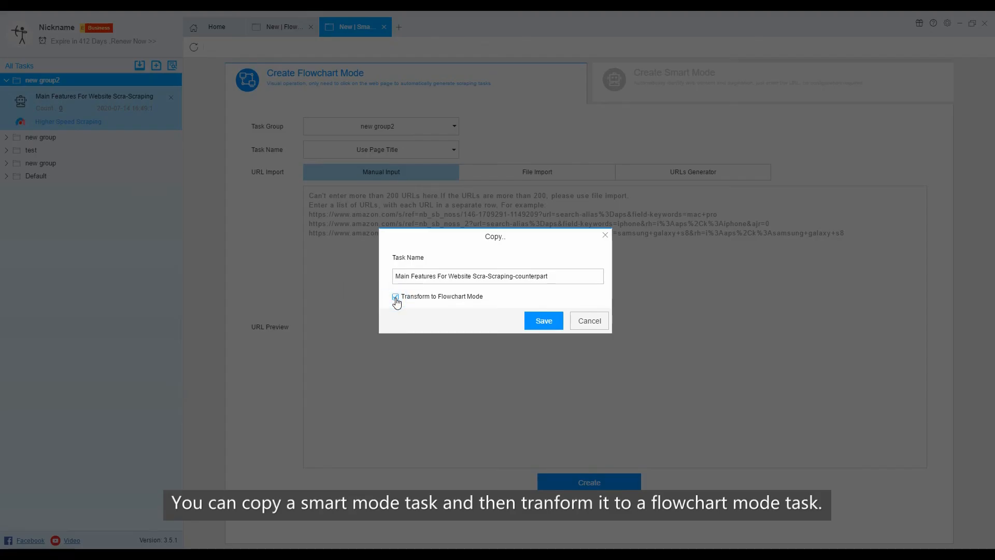